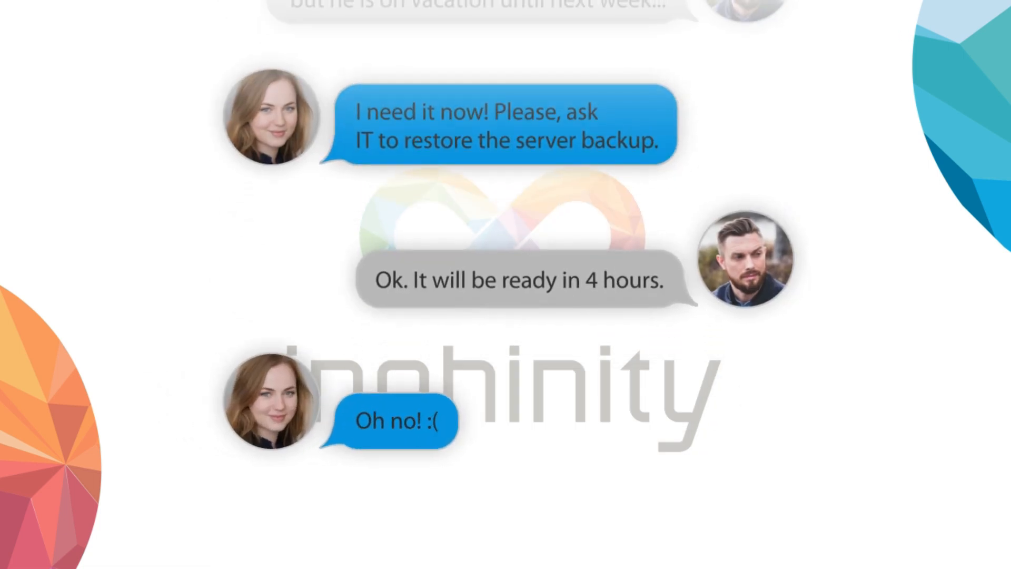
# Let the promo animation cut from the chat story to the Performance Dashboard sheet.
pyautogui.scroll(3)
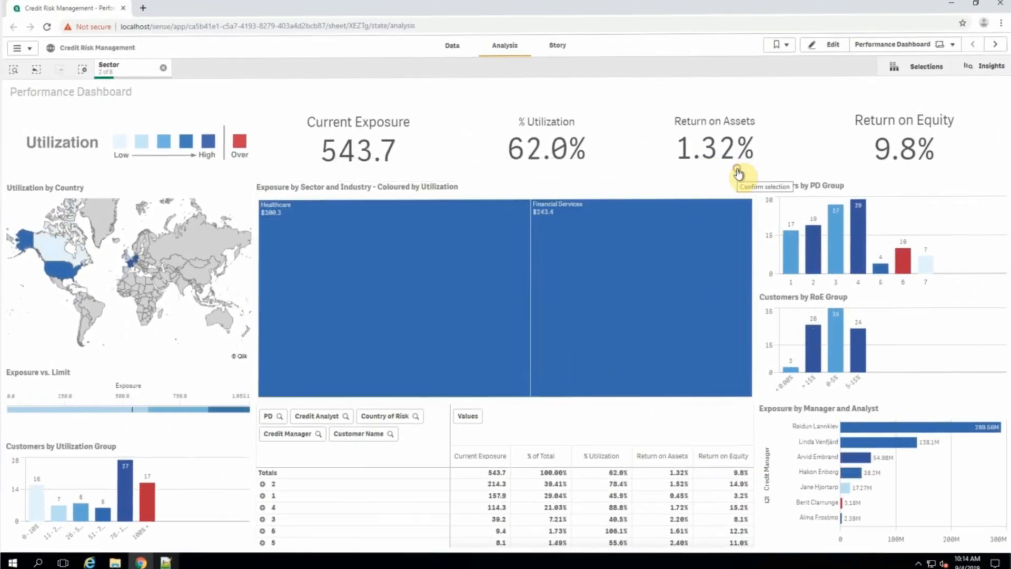
# On Customer Details, give the first red-flagged customer a check numbers task with a responsible.
pyautogui.click(991, 48)
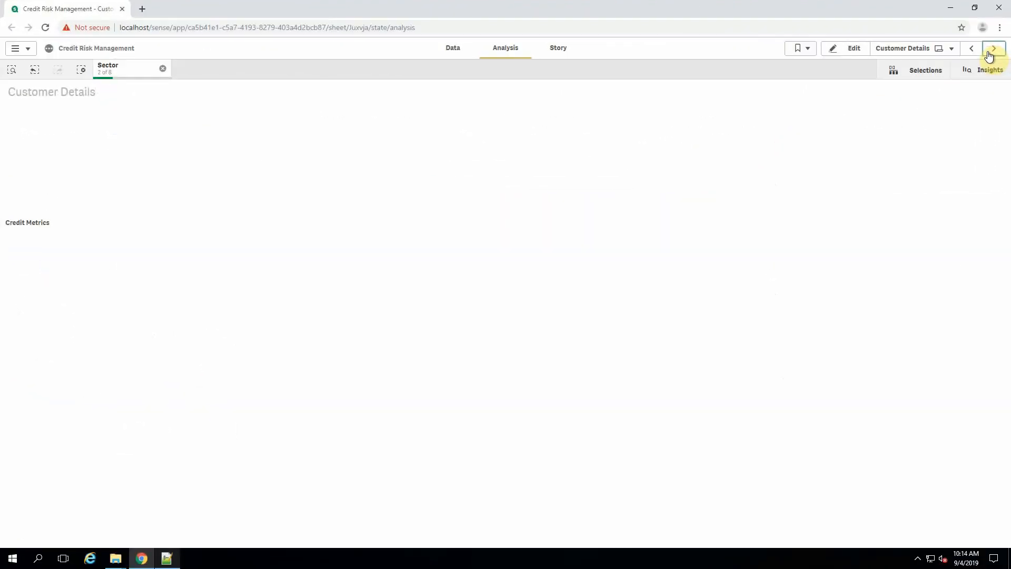
pyautogui.click(993, 47)
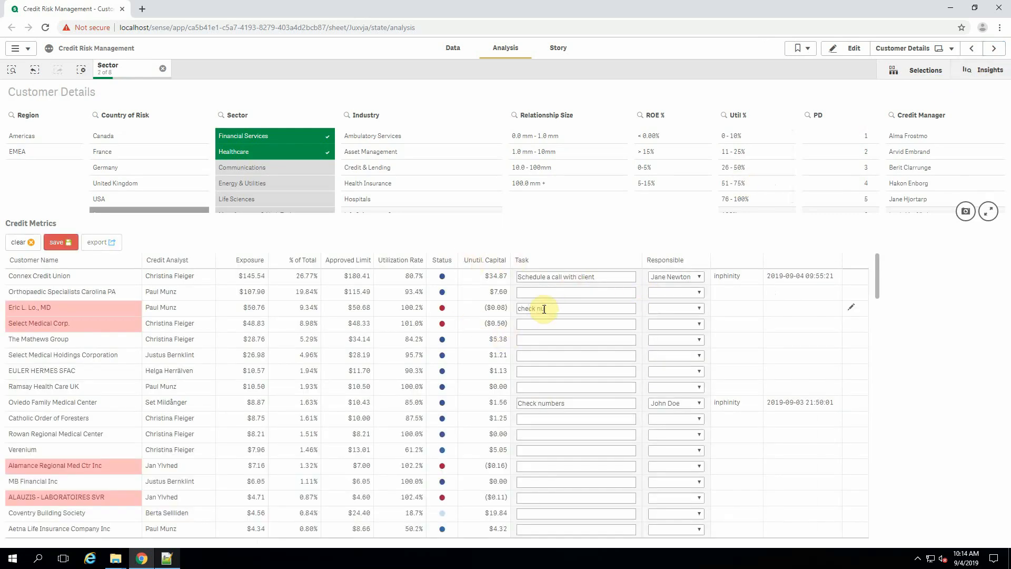
pyautogui.click(703, 308)
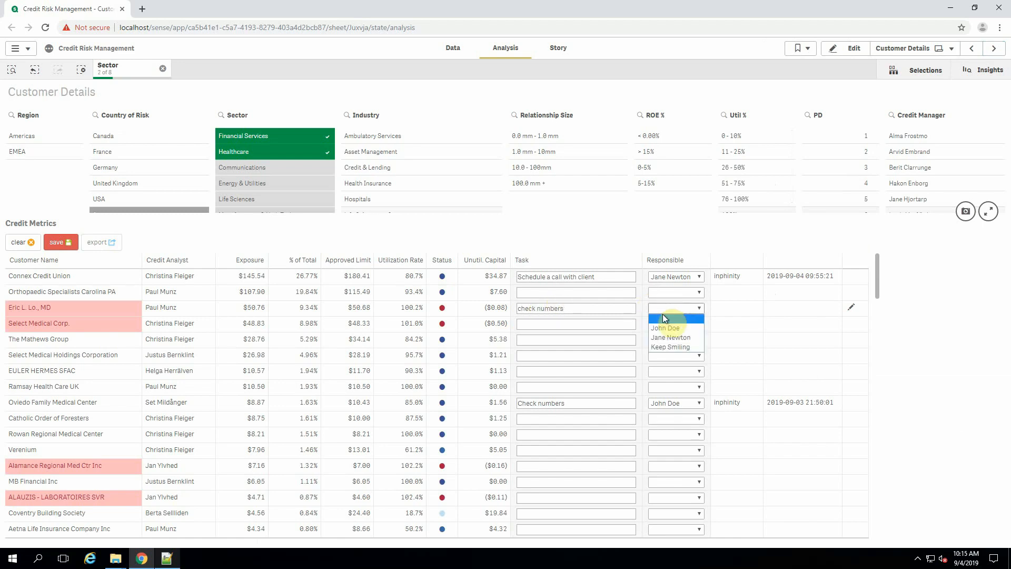
pyautogui.click(664, 327)
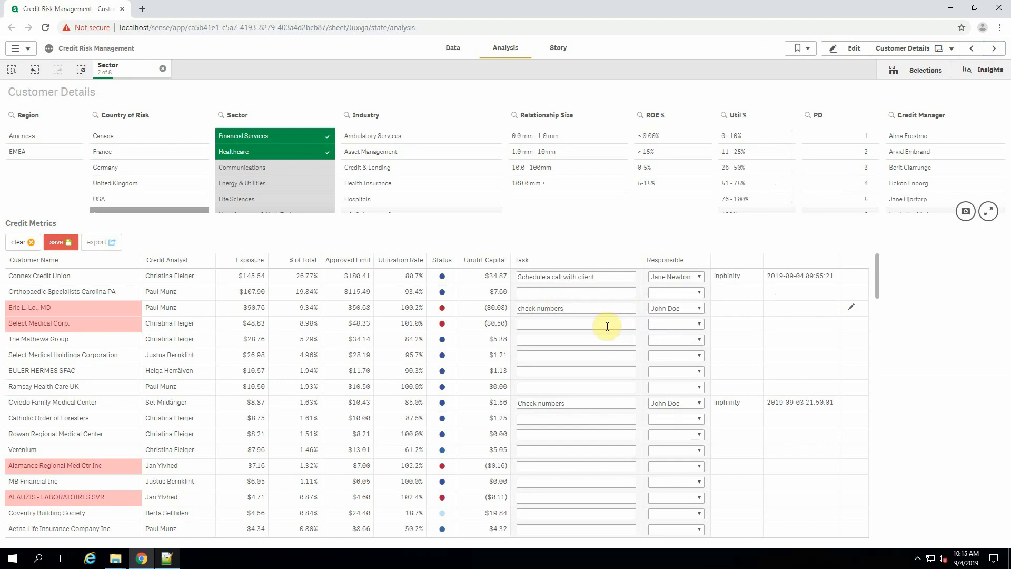
# Give the second red-flagged customer a 'schedule a call' task with Keep Smiling responsible.
pyautogui.write('schedule a call')
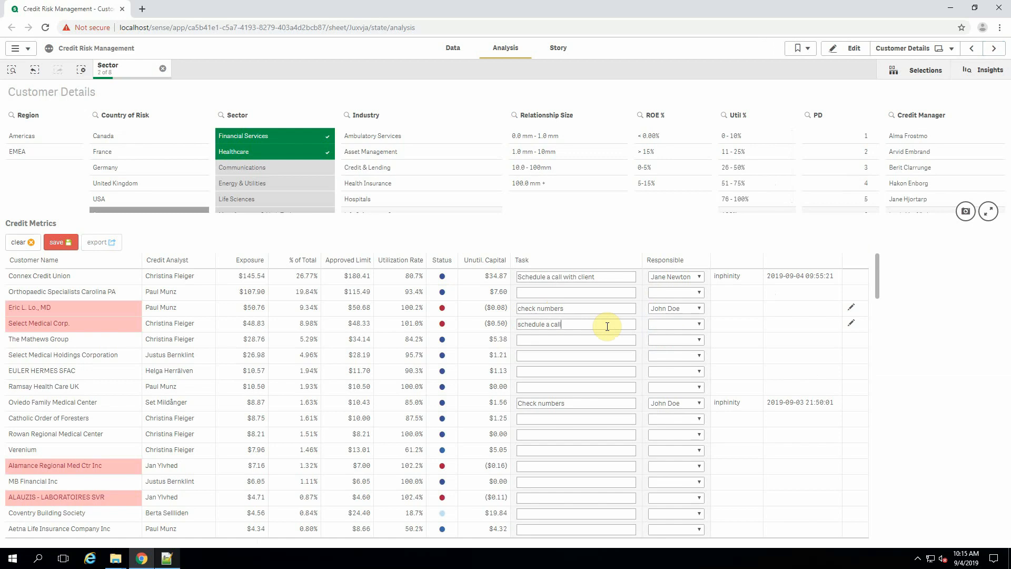
pyautogui.click(674, 324)
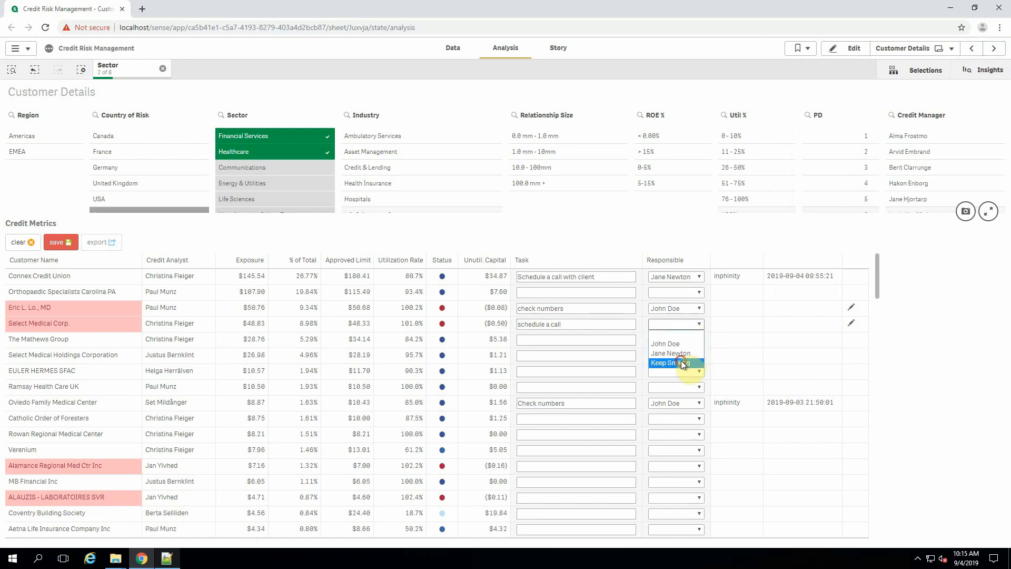
pyautogui.click(670, 362)
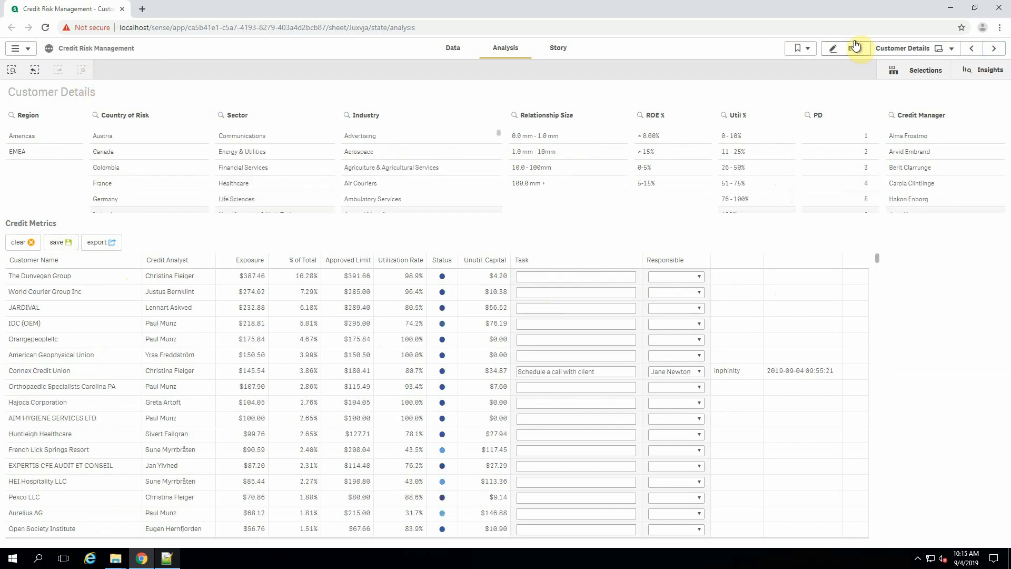
# Add an Importance form field of type Stars with 3 stars to the Credit Metrics table.
pyautogui.click(832, 47)
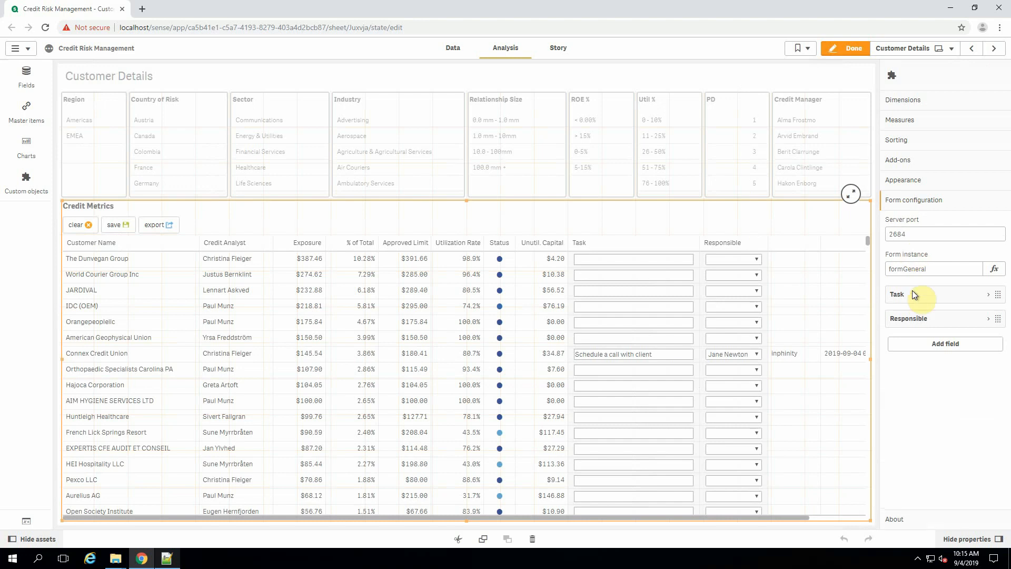
pyautogui.click(944, 343)
pyautogui.write('Importan')
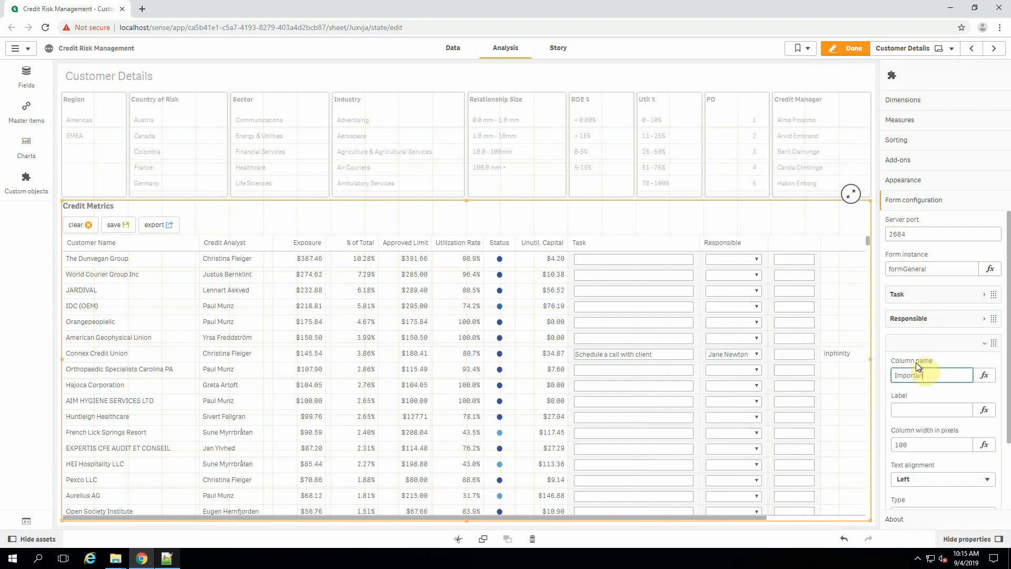
pyautogui.click(930, 410)
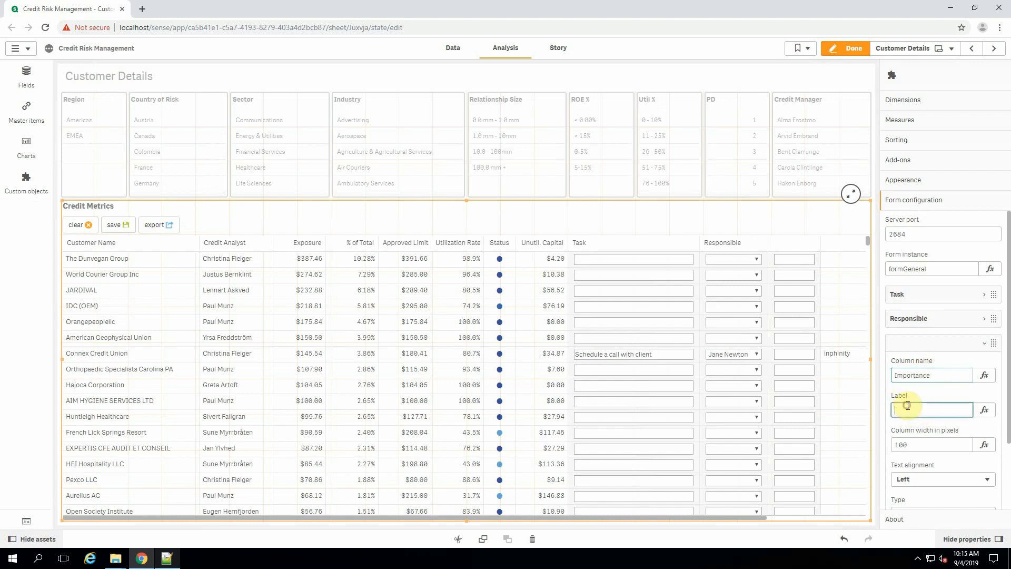
pyautogui.click(942, 429)
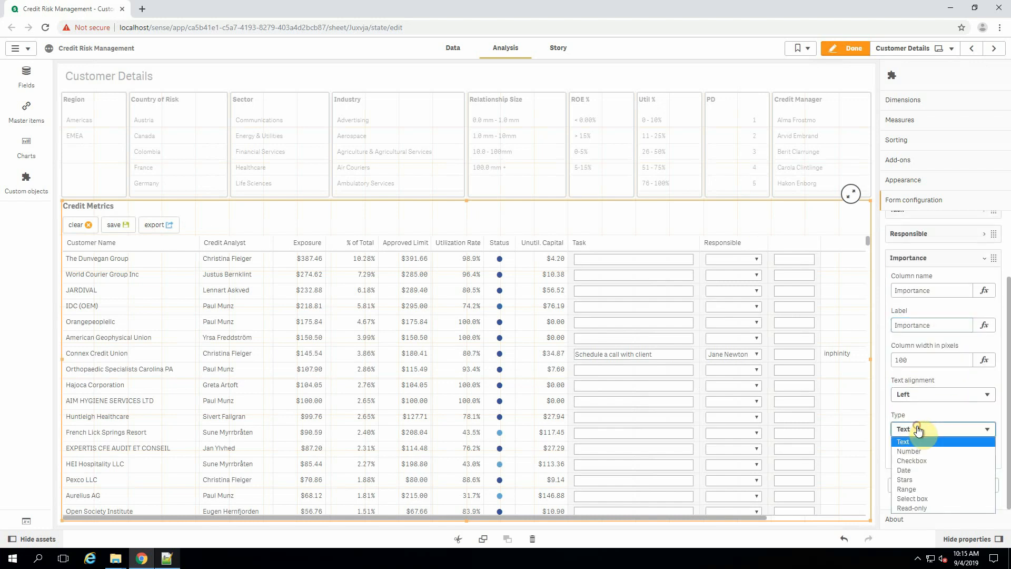
pyautogui.click(905, 479)
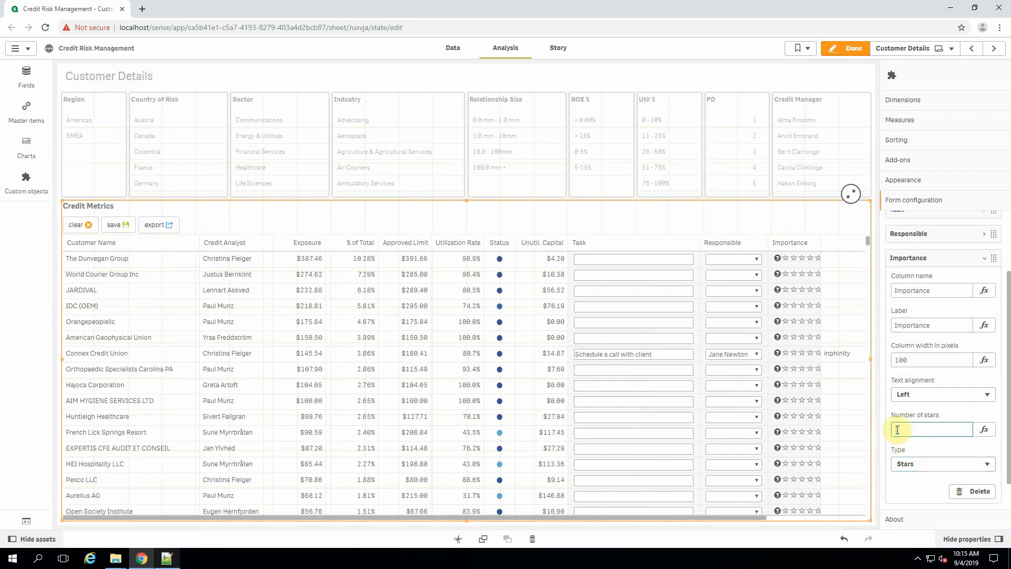
pyautogui.click(913, 200)
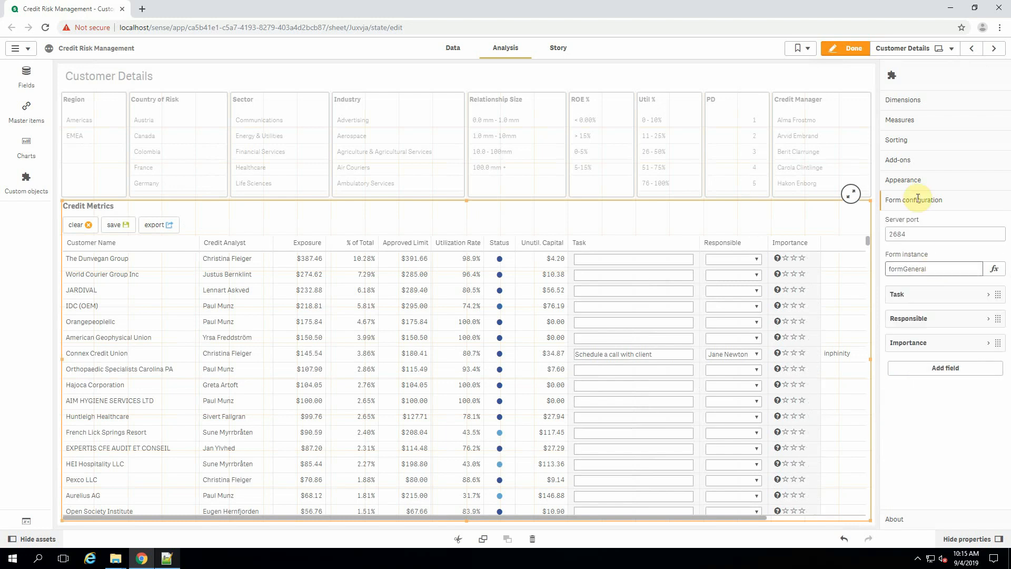
# In Form customization, turn on Global batch edit and turn off Enable export.
pyautogui.click(903, 179)
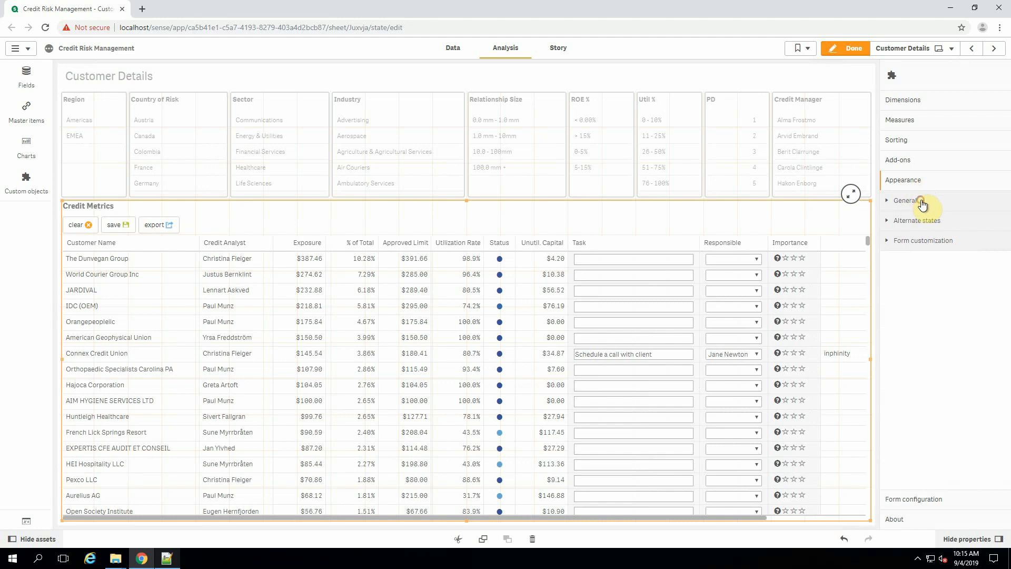
pyautogui.click(906, 200)
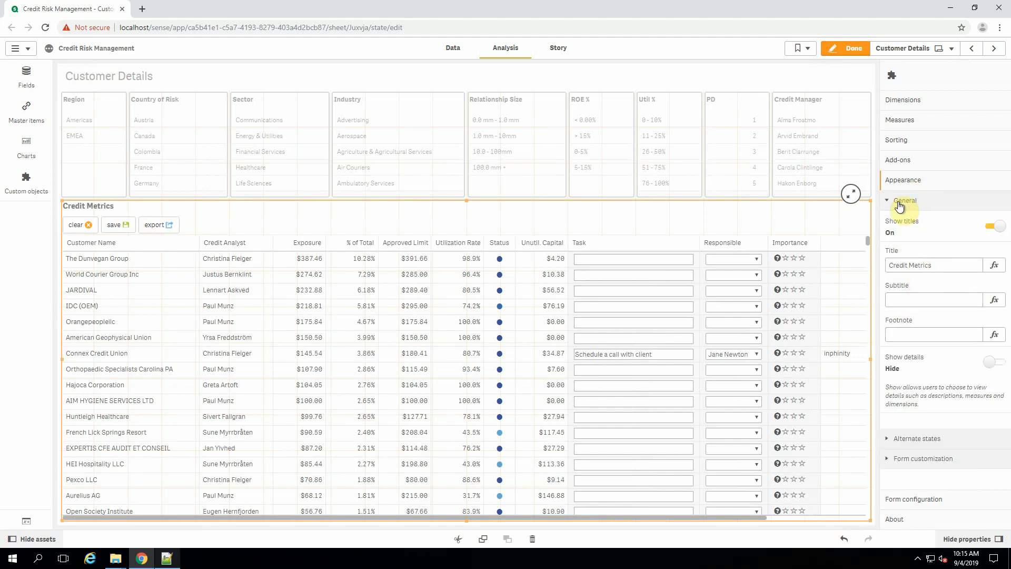
pyautogui.click(922, 240)
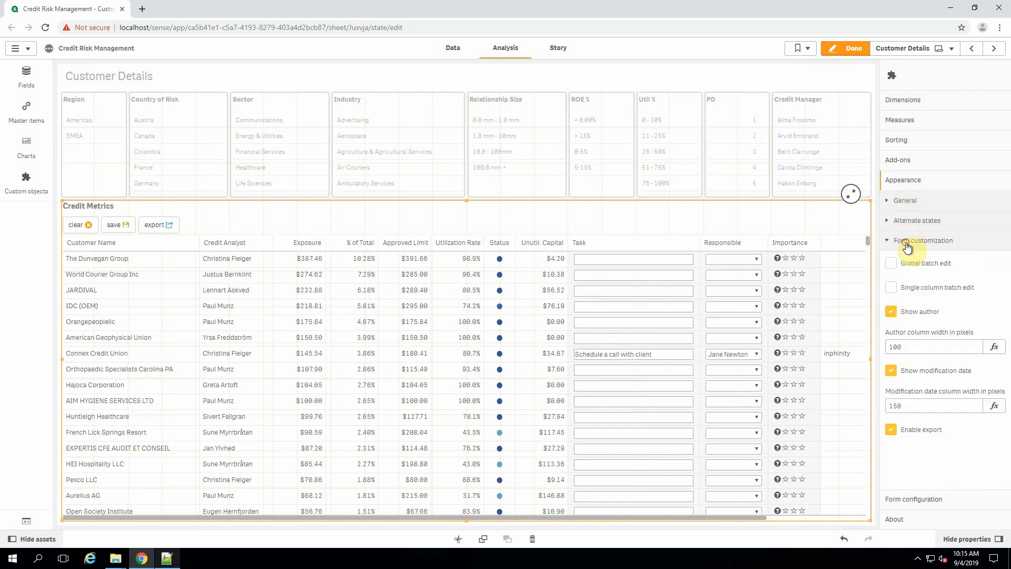
pyautogui.moveTo(908, 267)
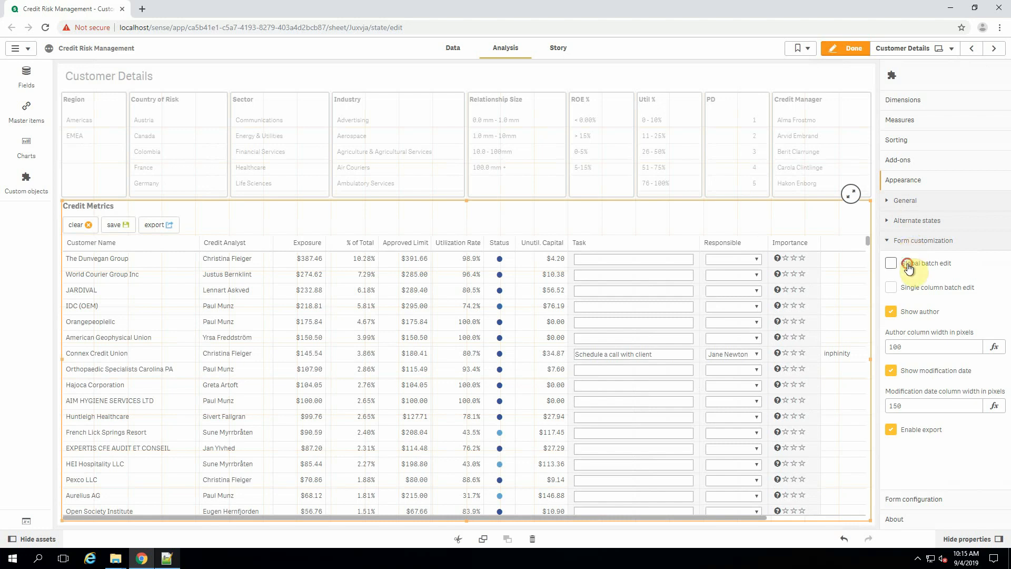
pyautogui.click(891, 263)
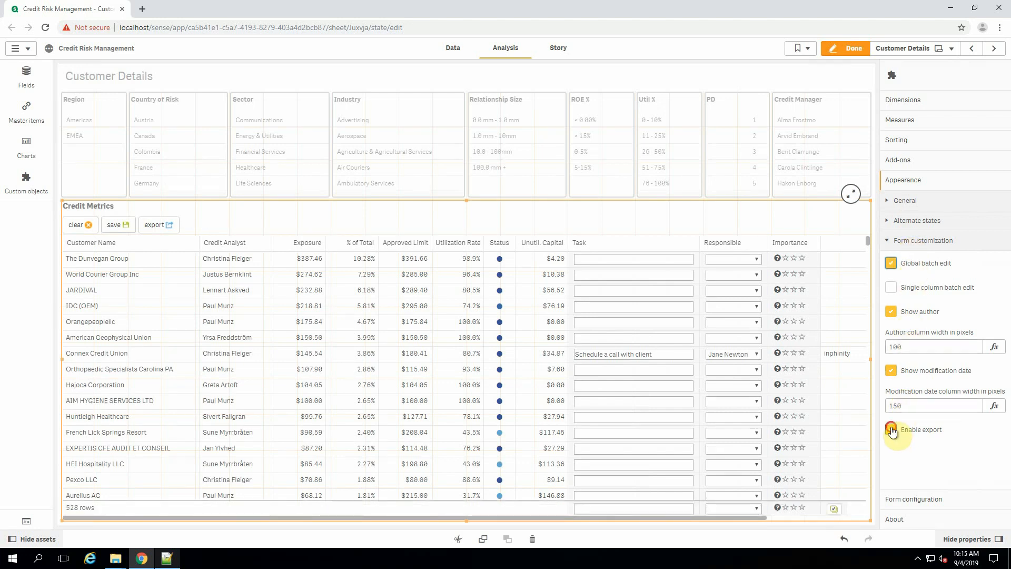
pyautogui.click(892, 428)
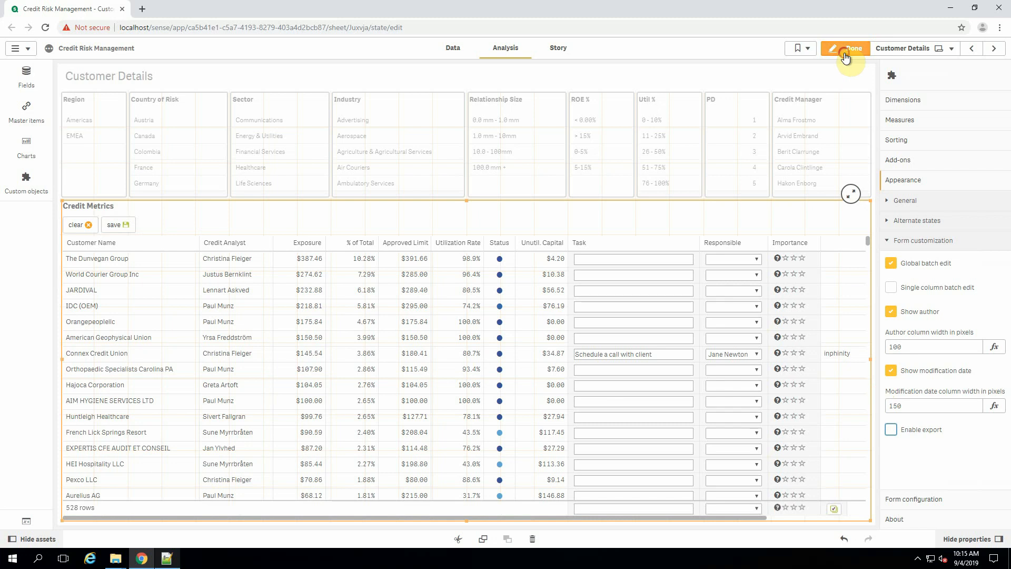
# Back in analysis, filter to customers above 100% utilization with PD 5, 6 and 7.
pyautogui.click(850, 48)
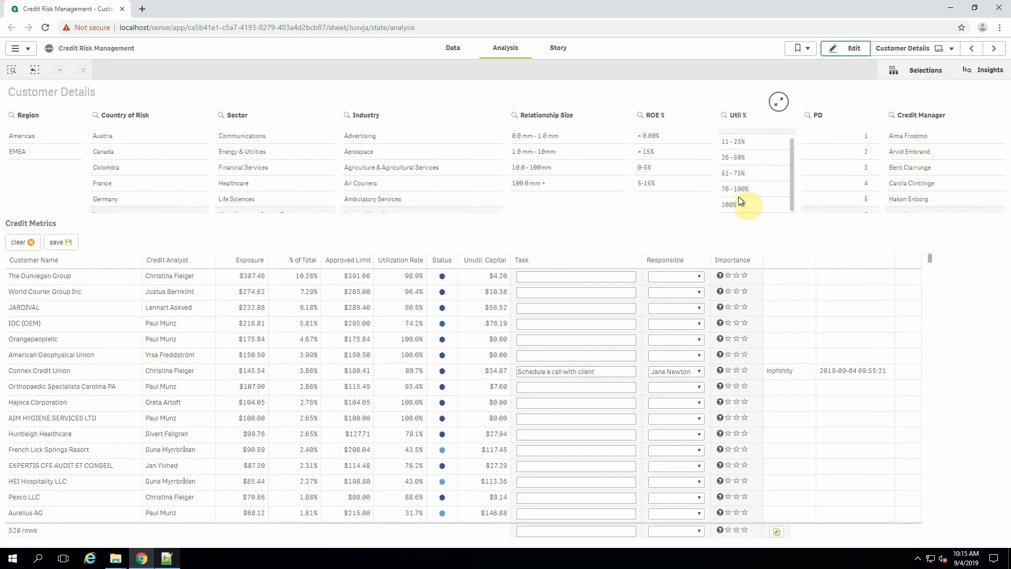
pyautogui.click(735, 188)
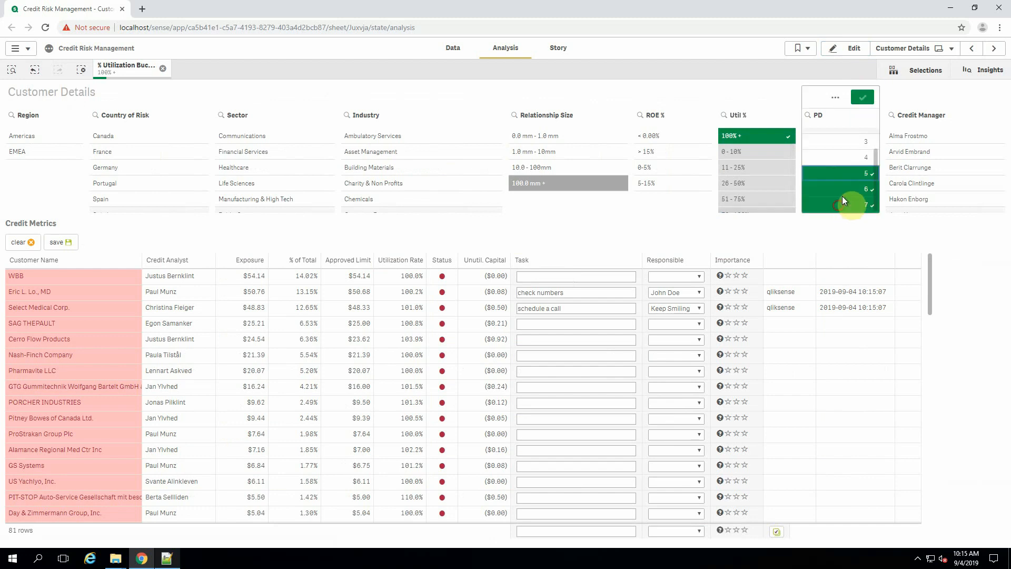
pyautogui.click(861, 97)
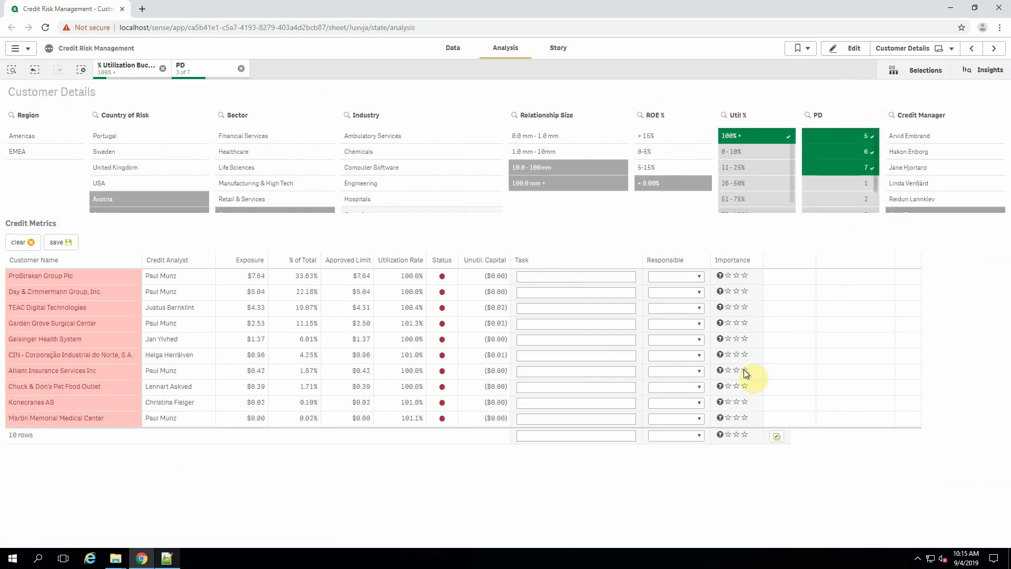
# Batch-apply a check numbers task with Keep Smiling responsible to all filtered rows and save.
pyautogui.click(698, 434)
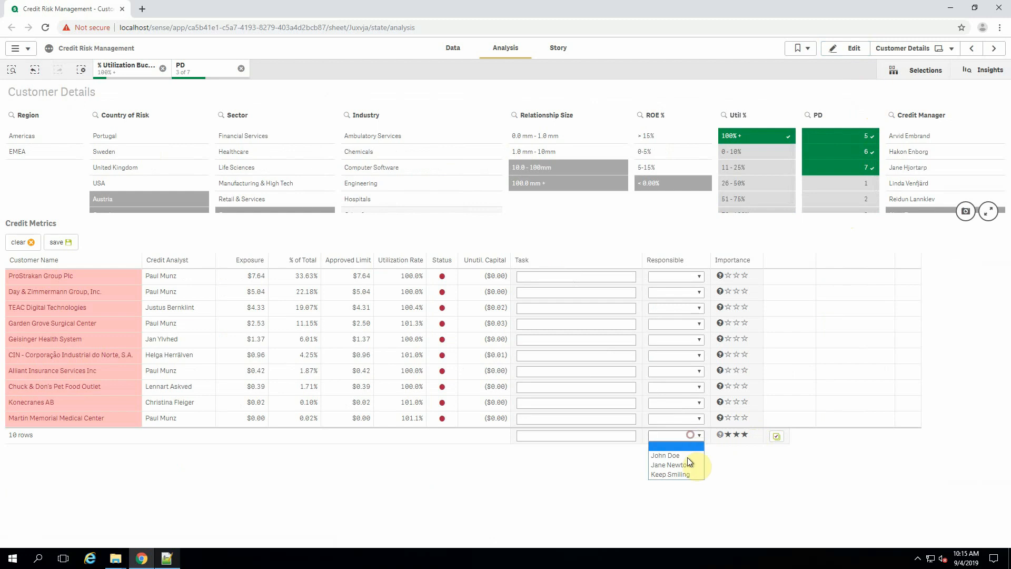
pyautogui.click(670, 474)
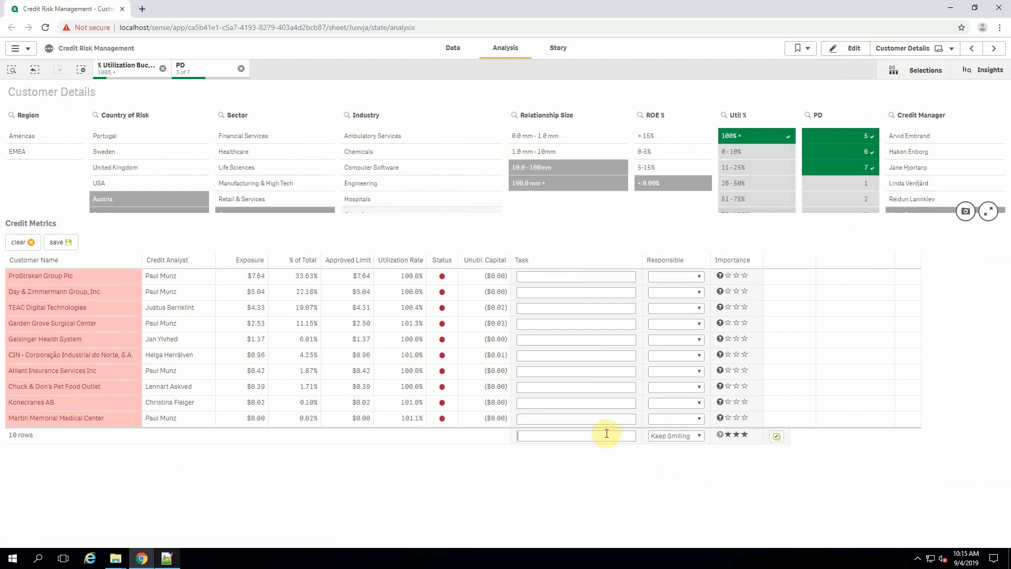
pyautogui.write('check numb')
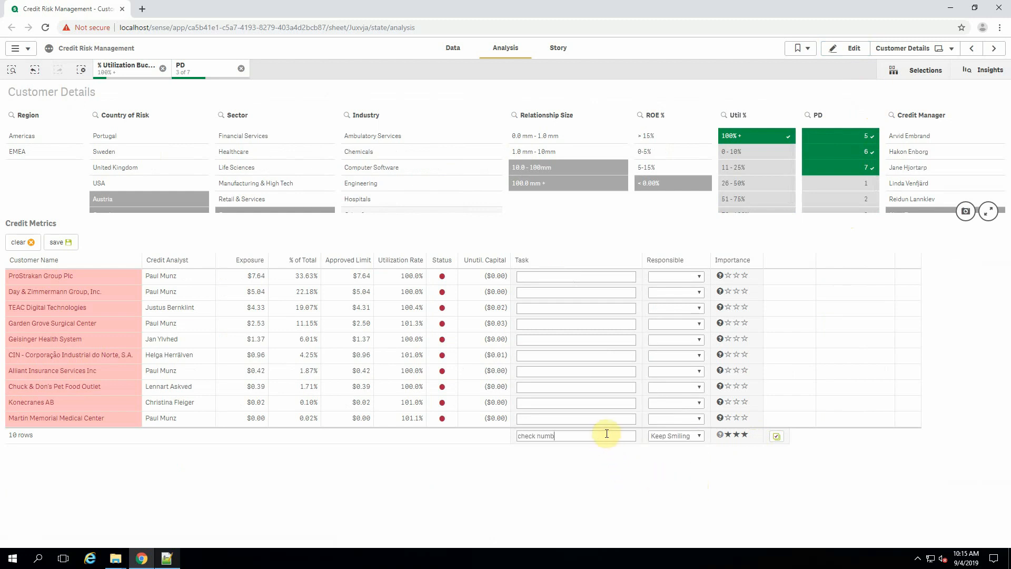
pyautogui.click(776, 435)
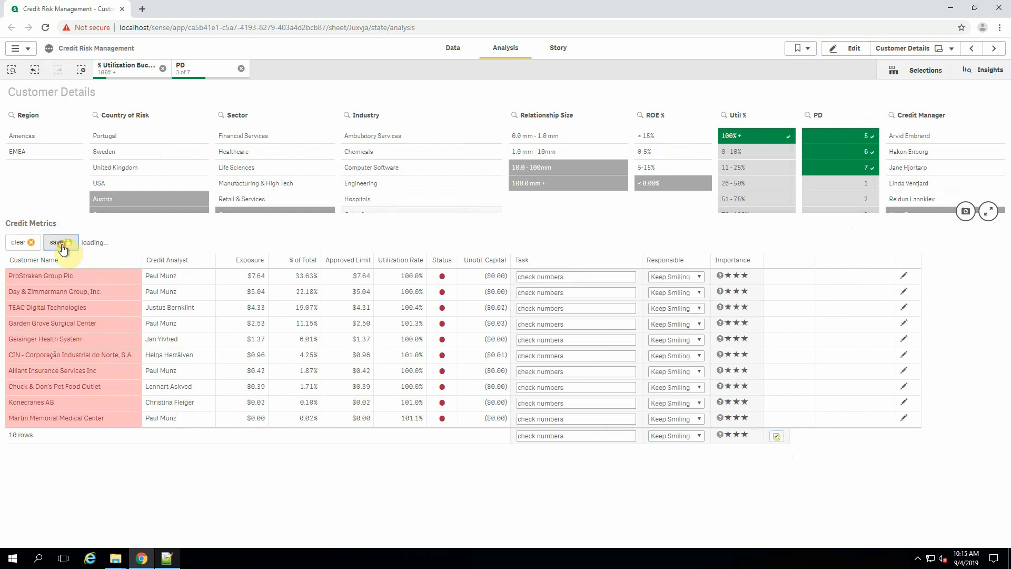
pyautogui.click(57, 242)
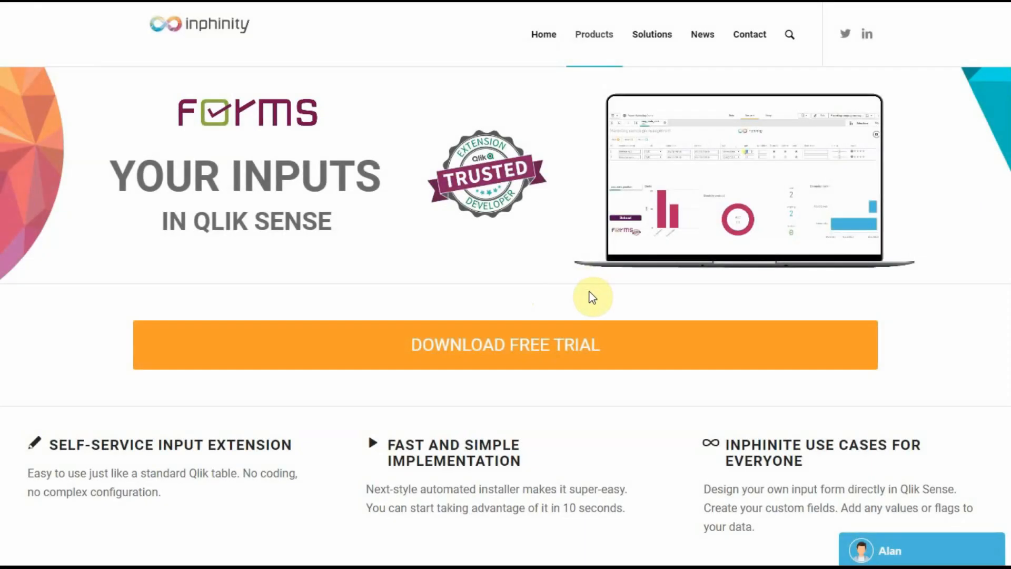
pyautogui.moveTo(874, 544)
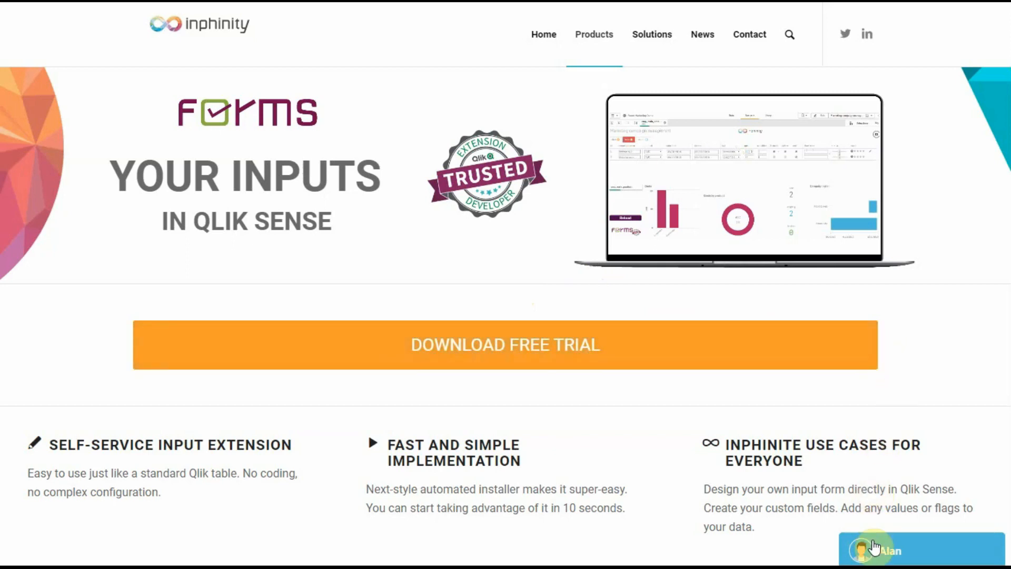
# Expand the live chat conversation about the Forms 14-day trial.
pyautogui.click(874, 549)
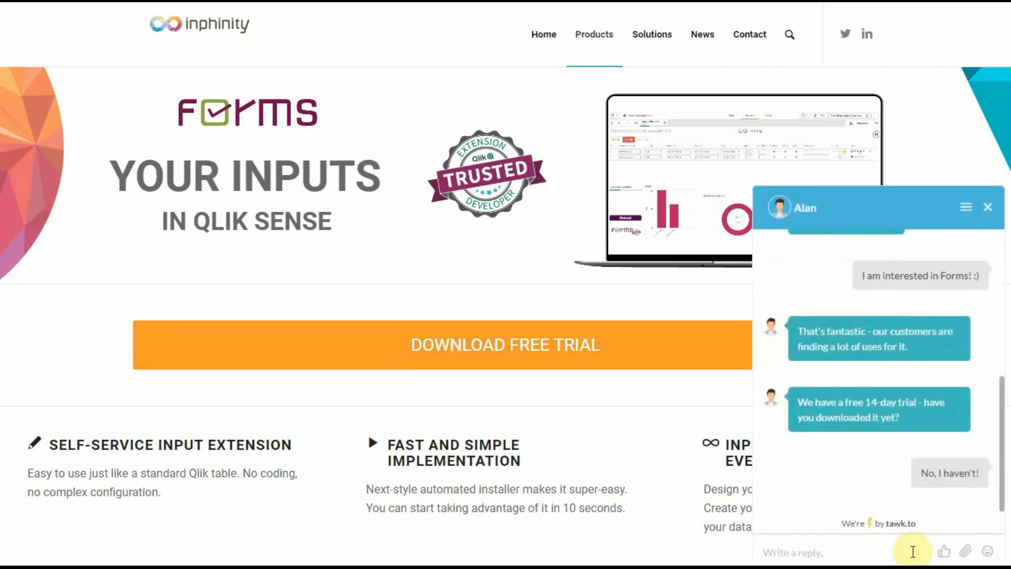